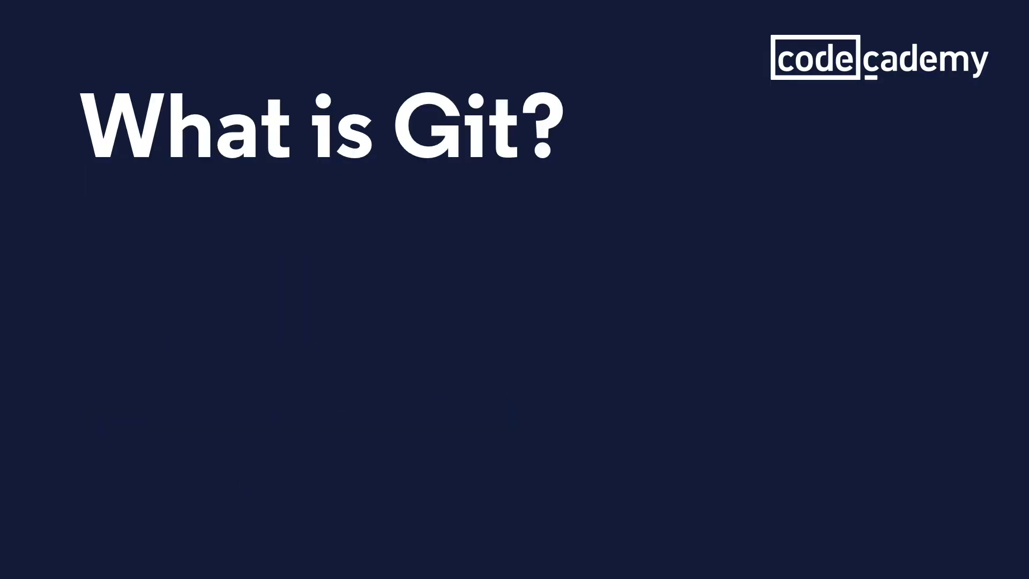
{"action": "key", "text": "Right"}
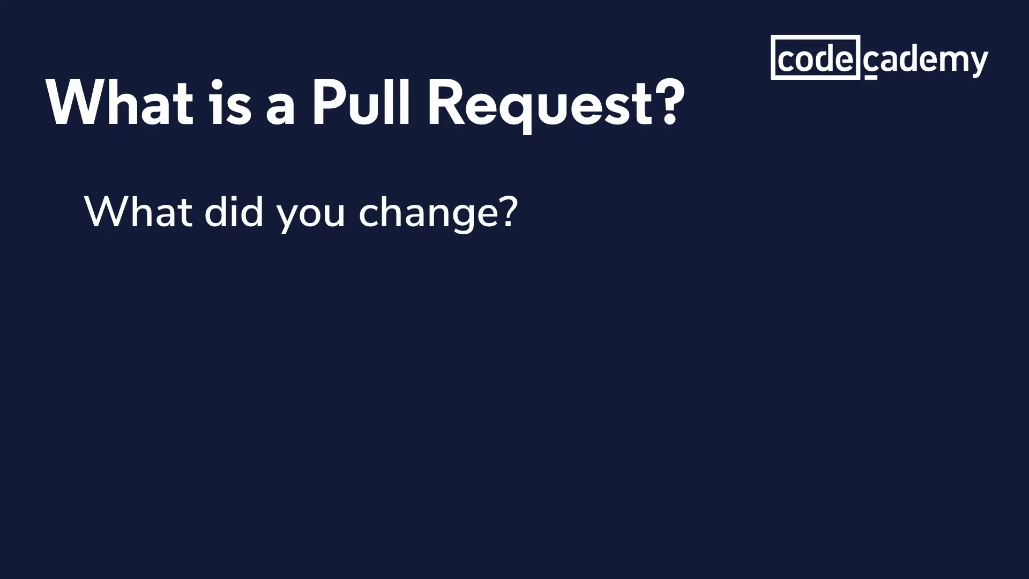
{"action": "key", "text": "Right"}
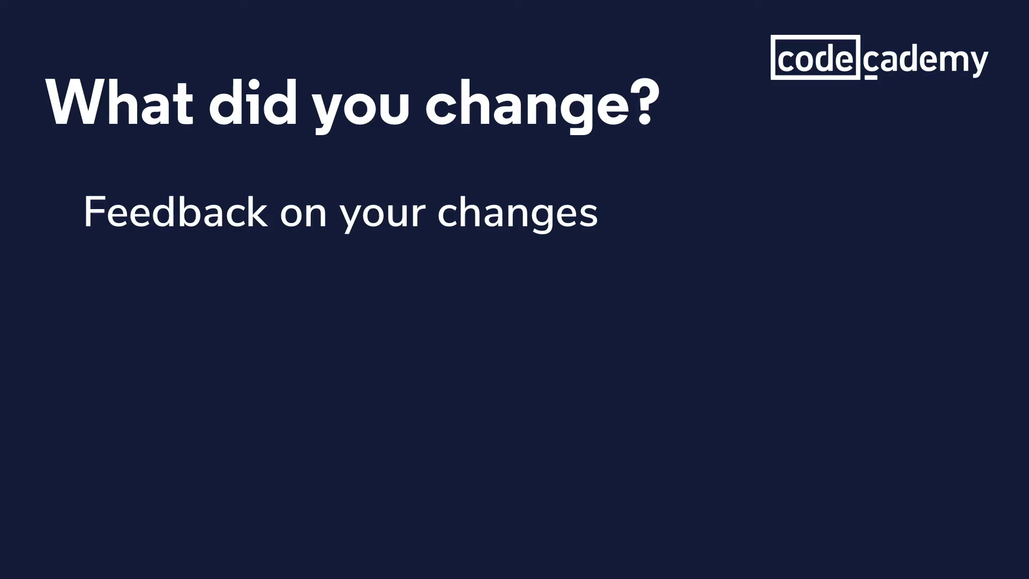
{"action": "key", "text": "right"}
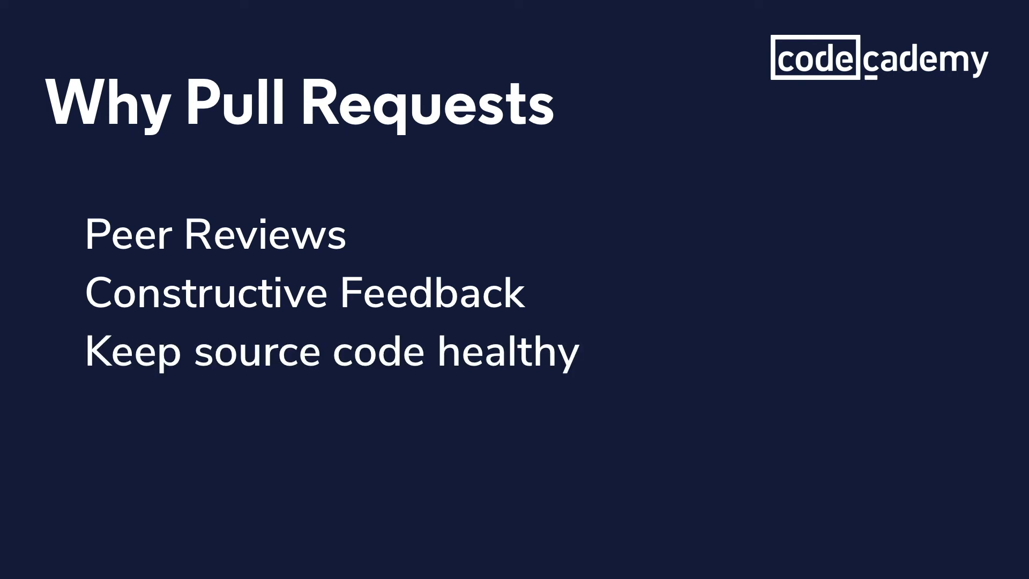
{"action": "key", "text": "right"}
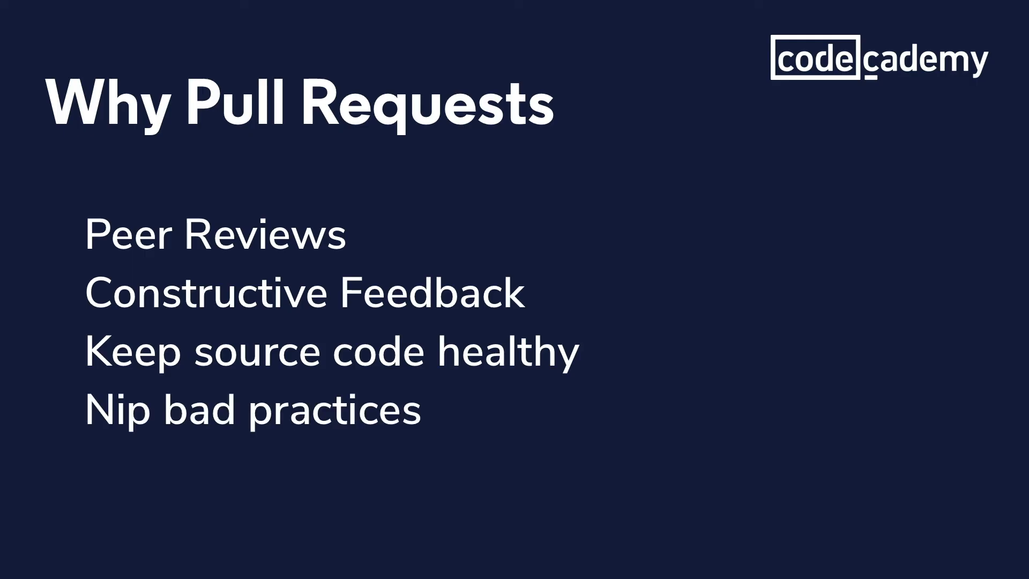